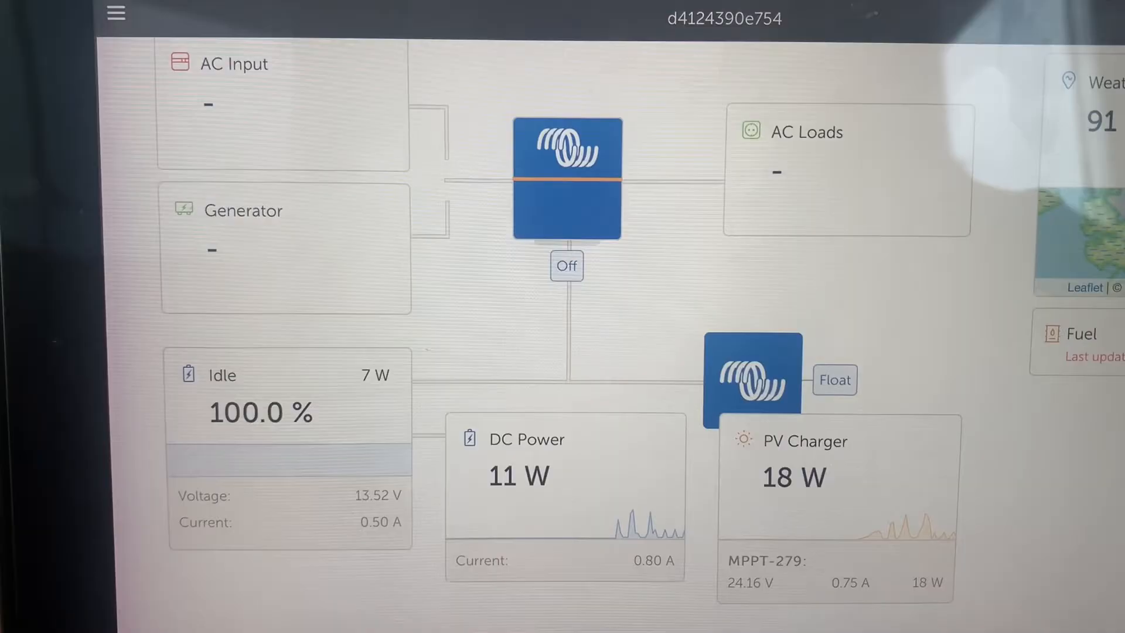
# Step: Reveal the side navigation listing the installation's pages from the dashboard
pyautogui.click(115, 13)
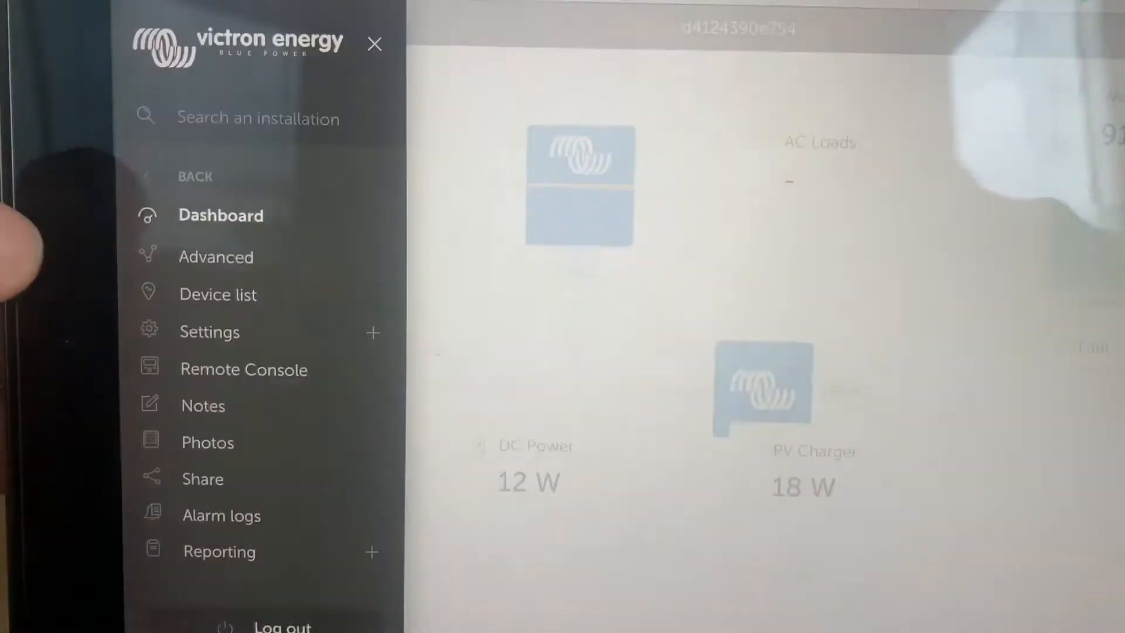
# Step: Review the Advanced six-hour graphs for solar yield, battery voltage/current and starter battery voltage
pyautogui.click(216, 256)
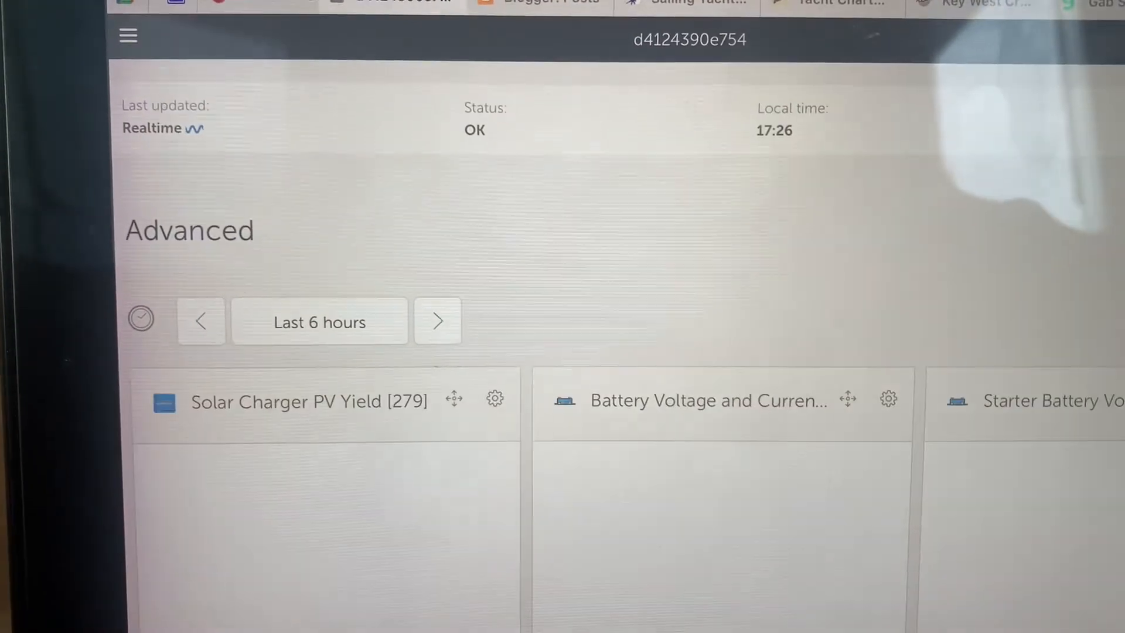
pyautogui.scroll(-3)
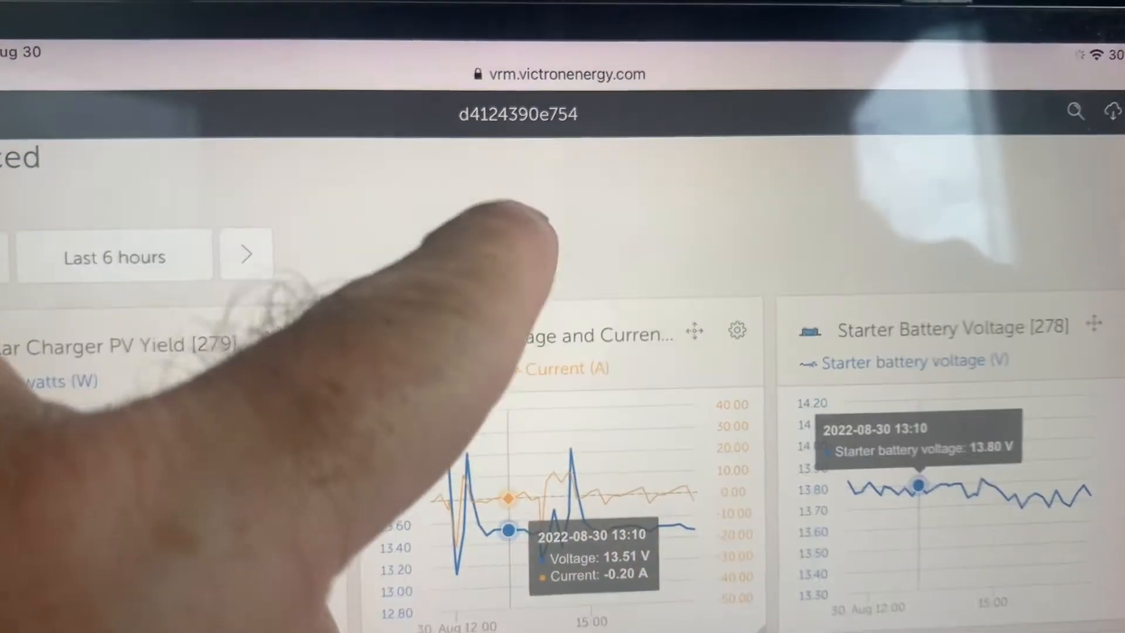
pyautogui.scroll(-3)
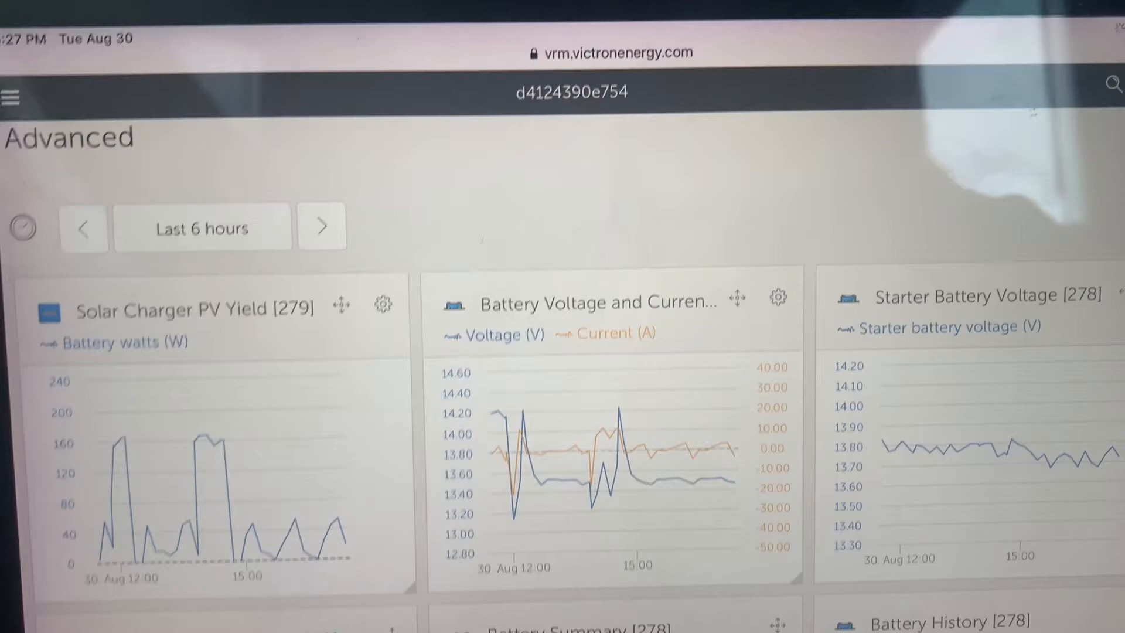
pyautogui.scroll(-3)
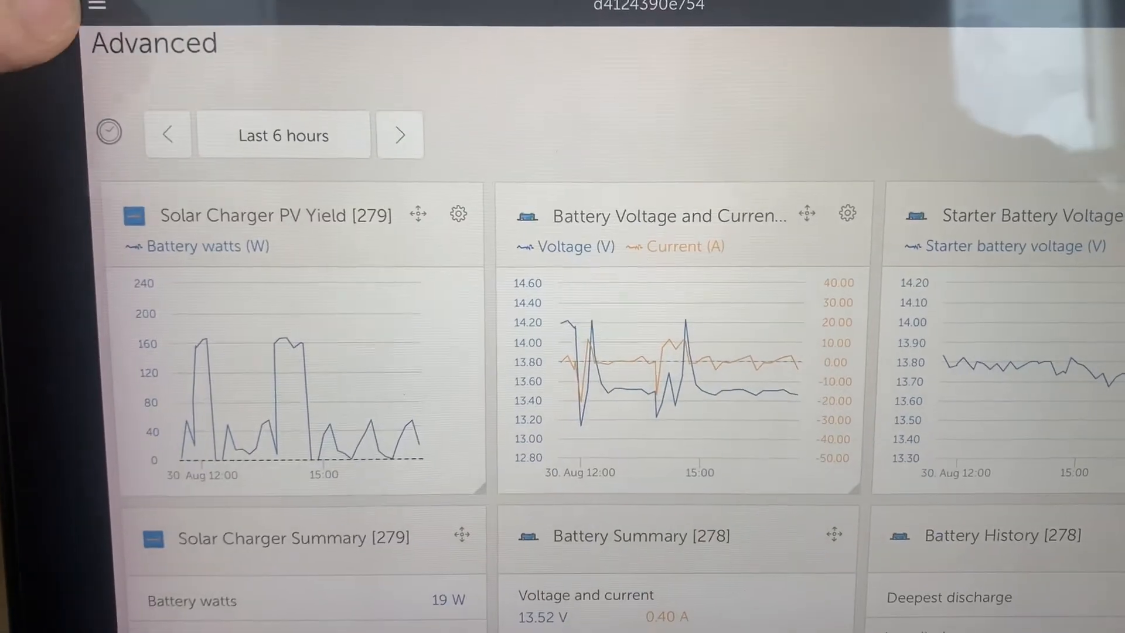
# Step: Return via the page list to the live dashboard with battery at 100% and PV charger in float
pyautogui.click(96, 9)
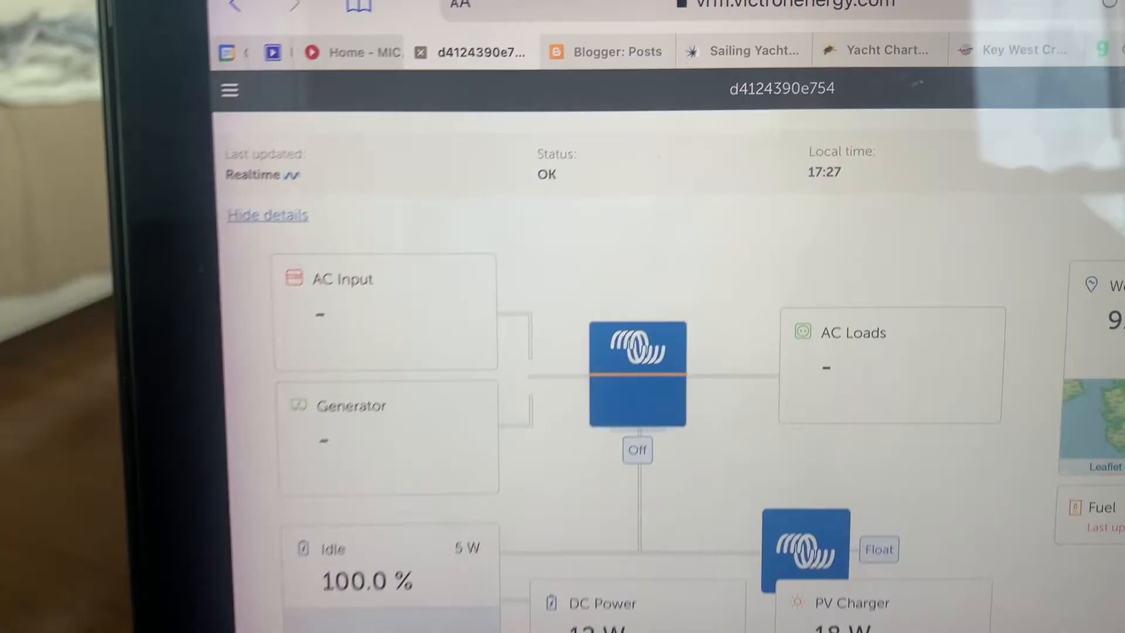
pyautogui.scroll(-3)
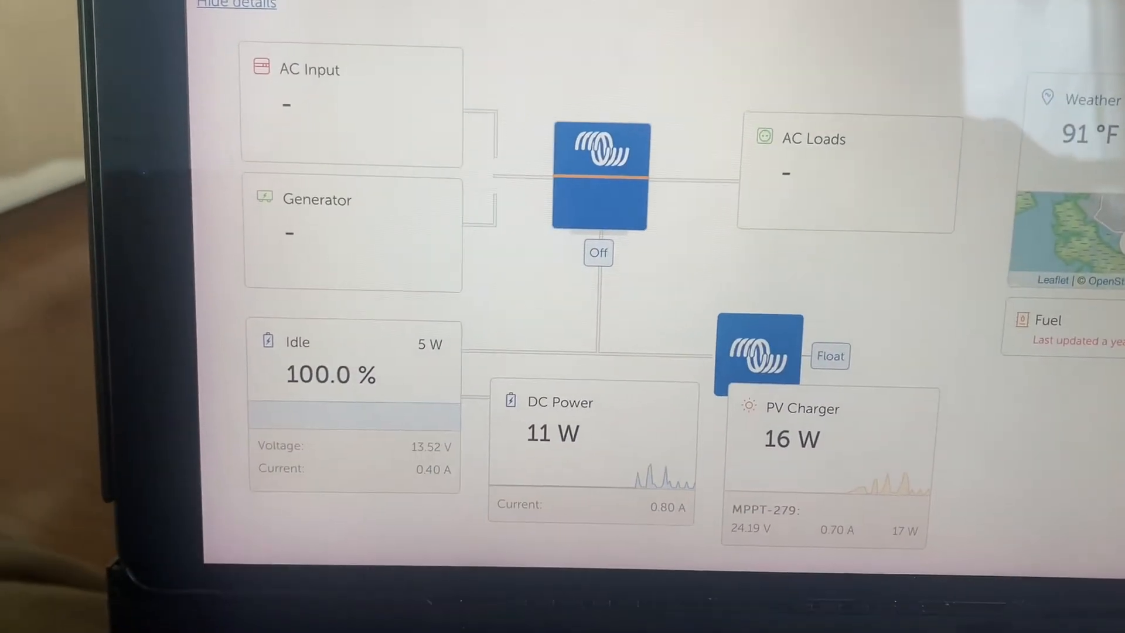